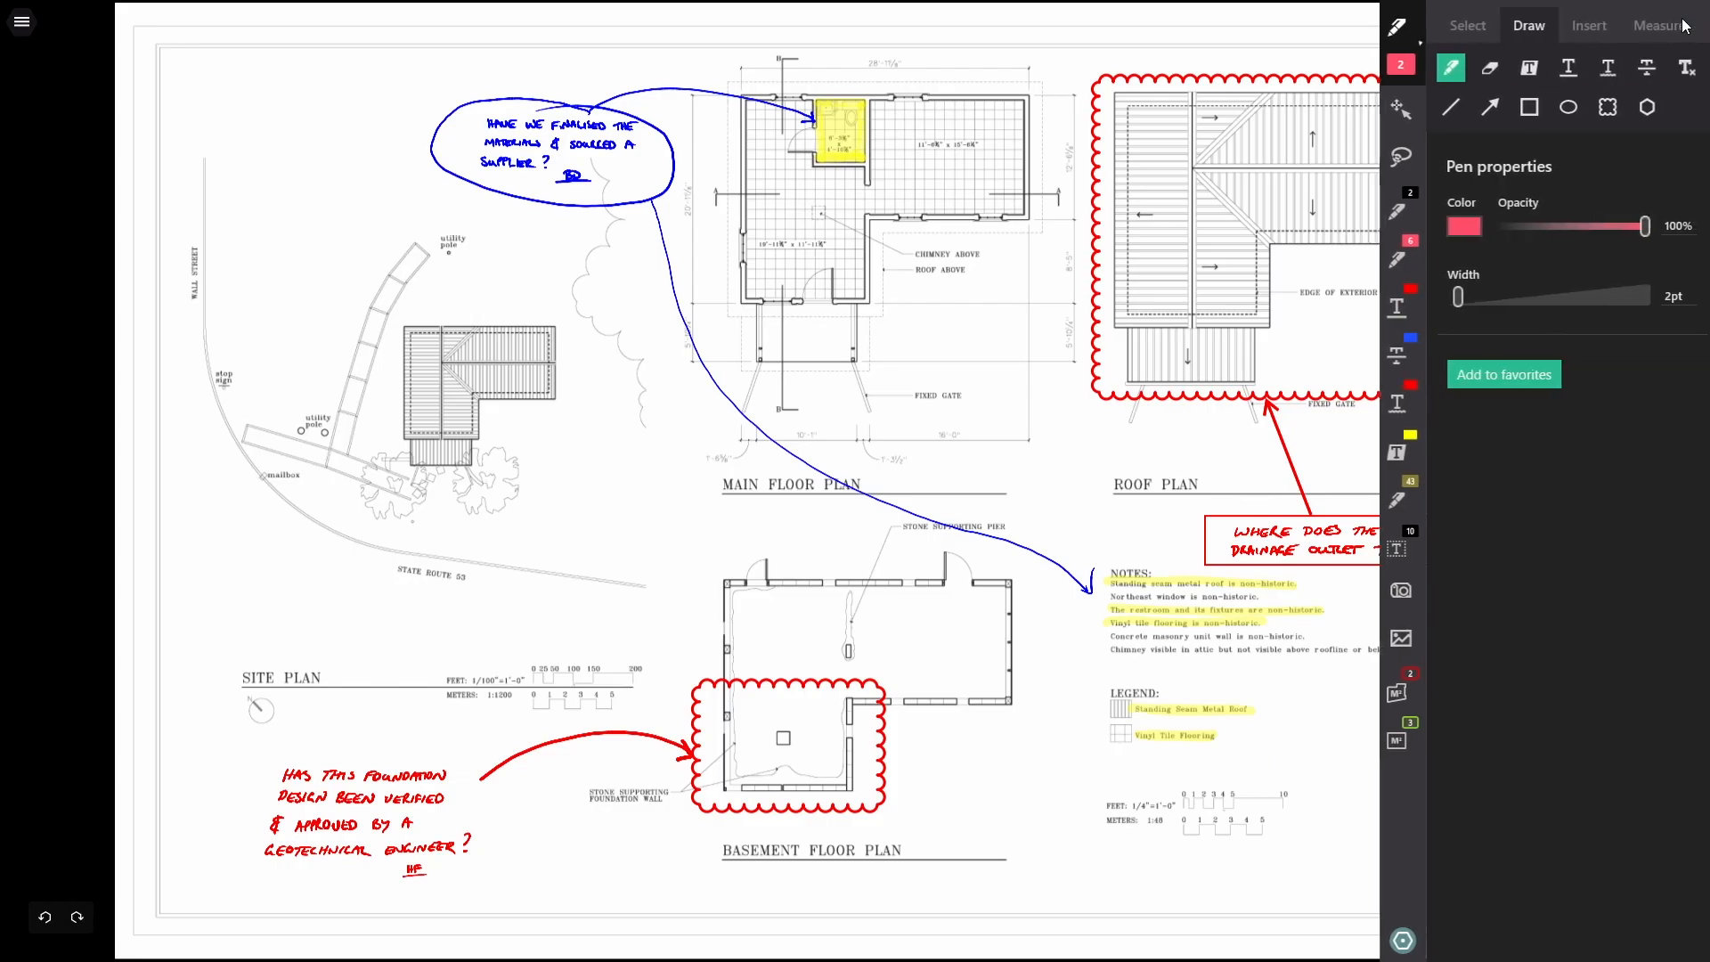
{"action": "mouse_move", "coordinate": [1594, 33]}
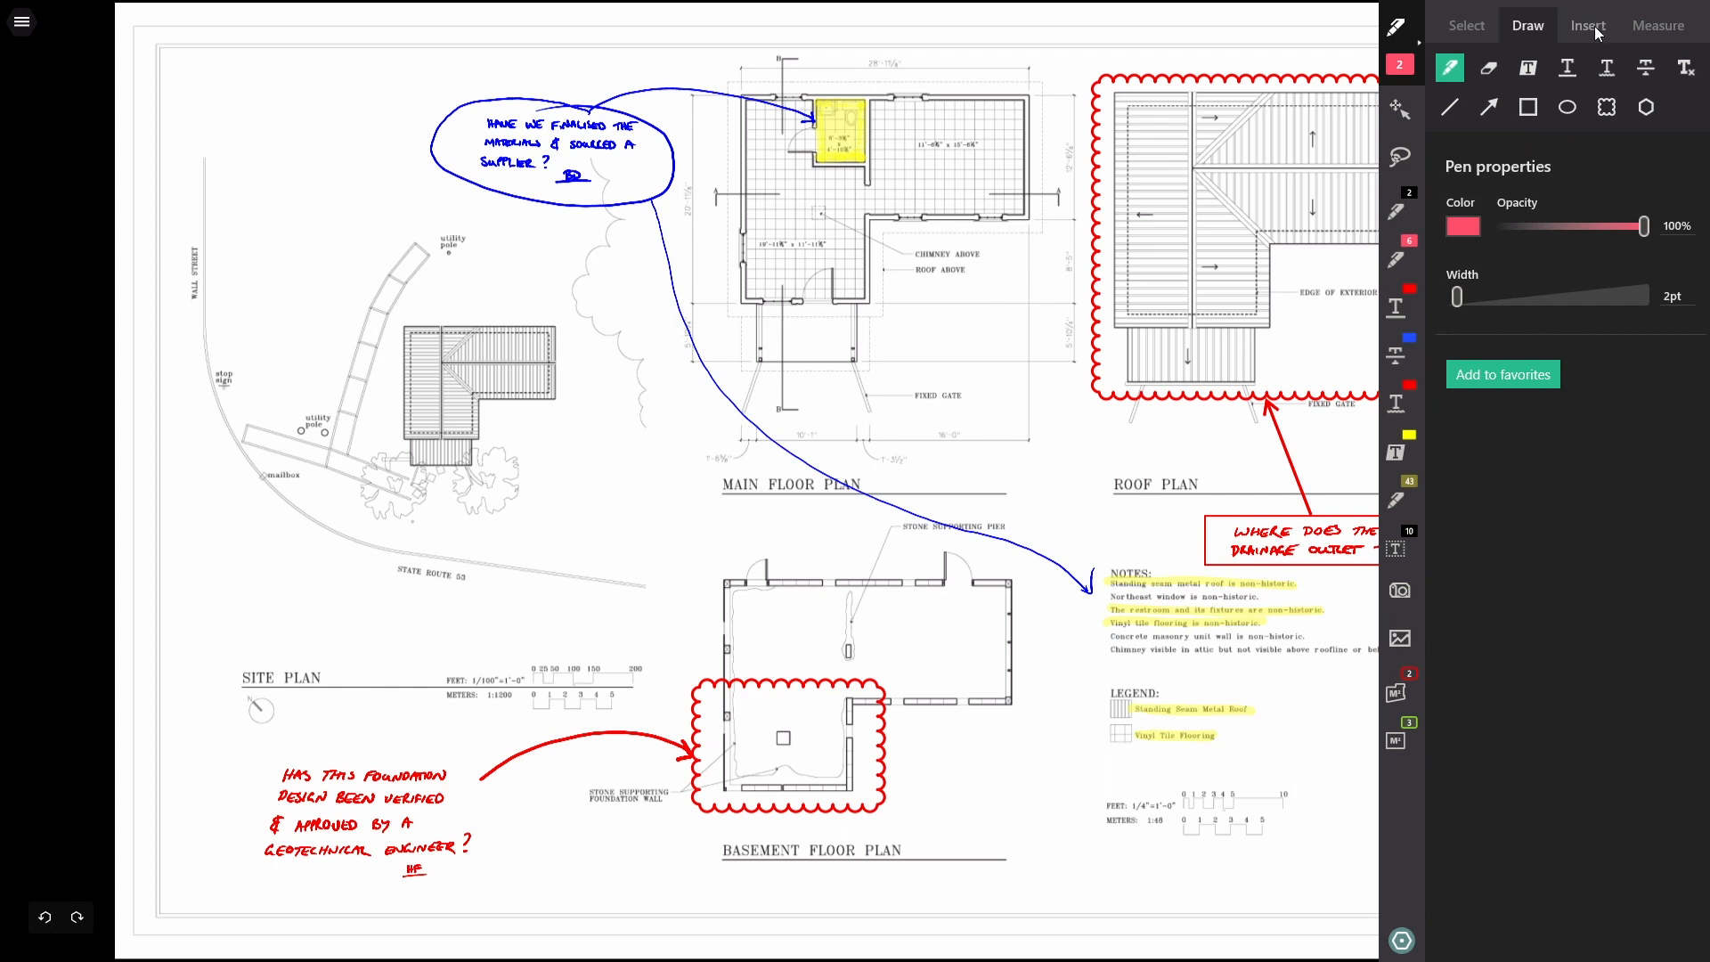
Step: Switch the right-hand panel to the Insert tools
{"action": "left_click", "coordinate": [1588, 25]}
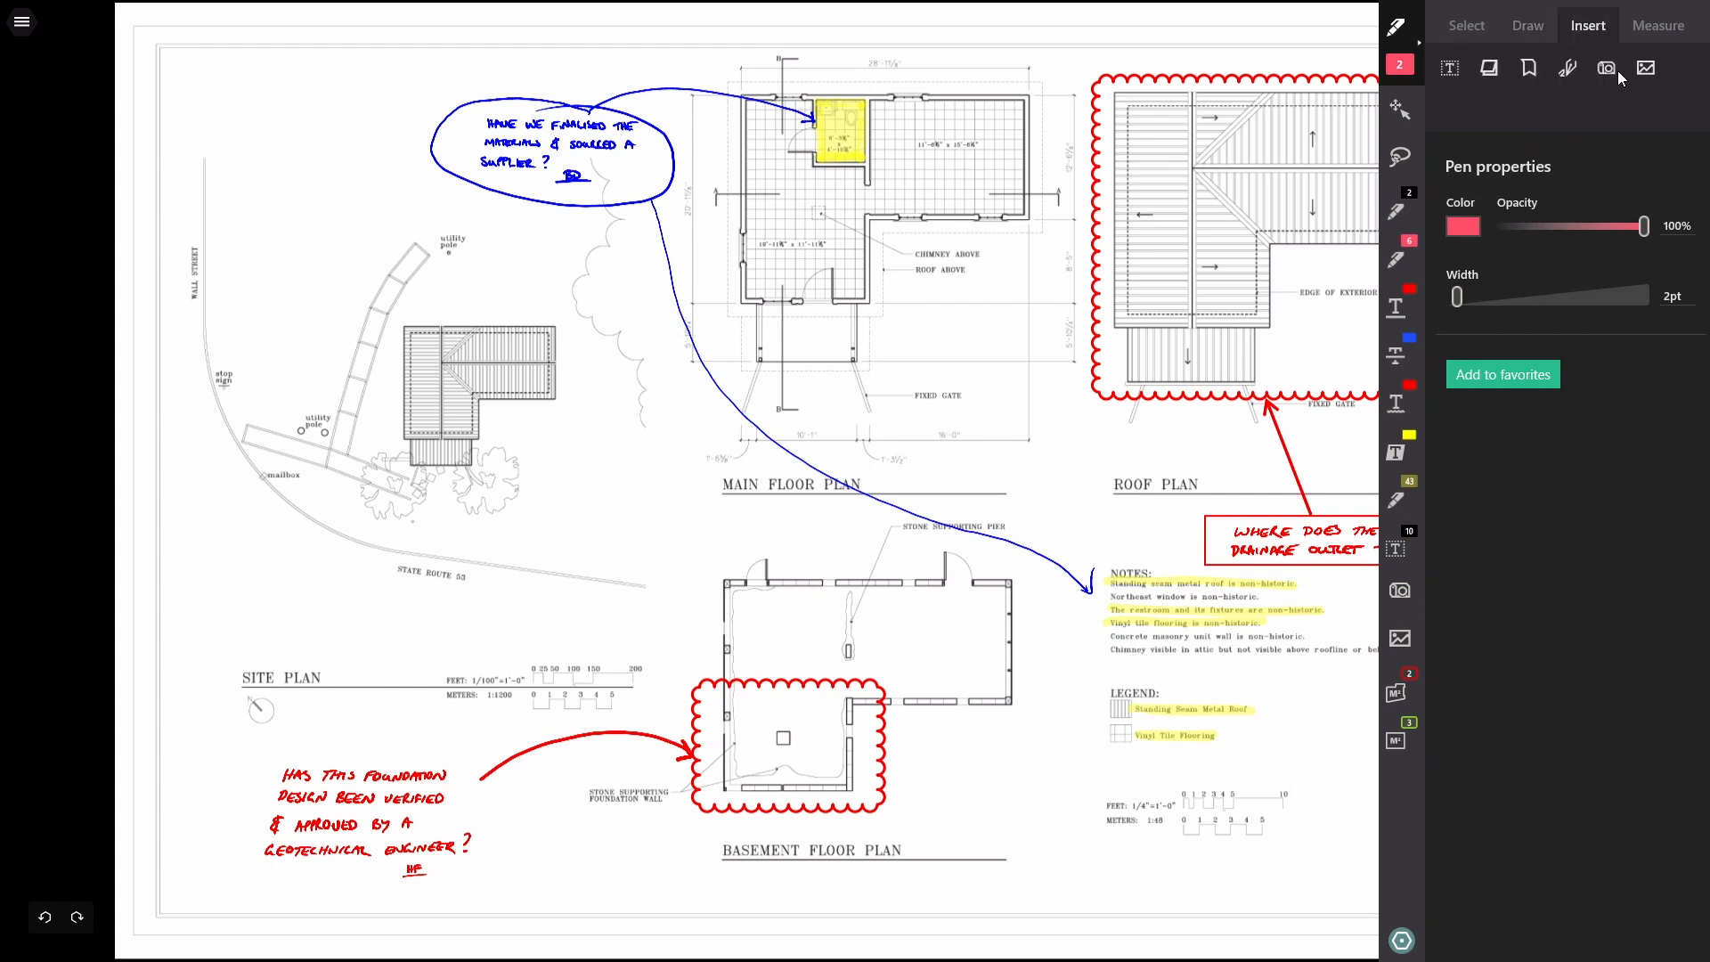
{"action": "mouse_move", "coordinate": [1633, 74]}
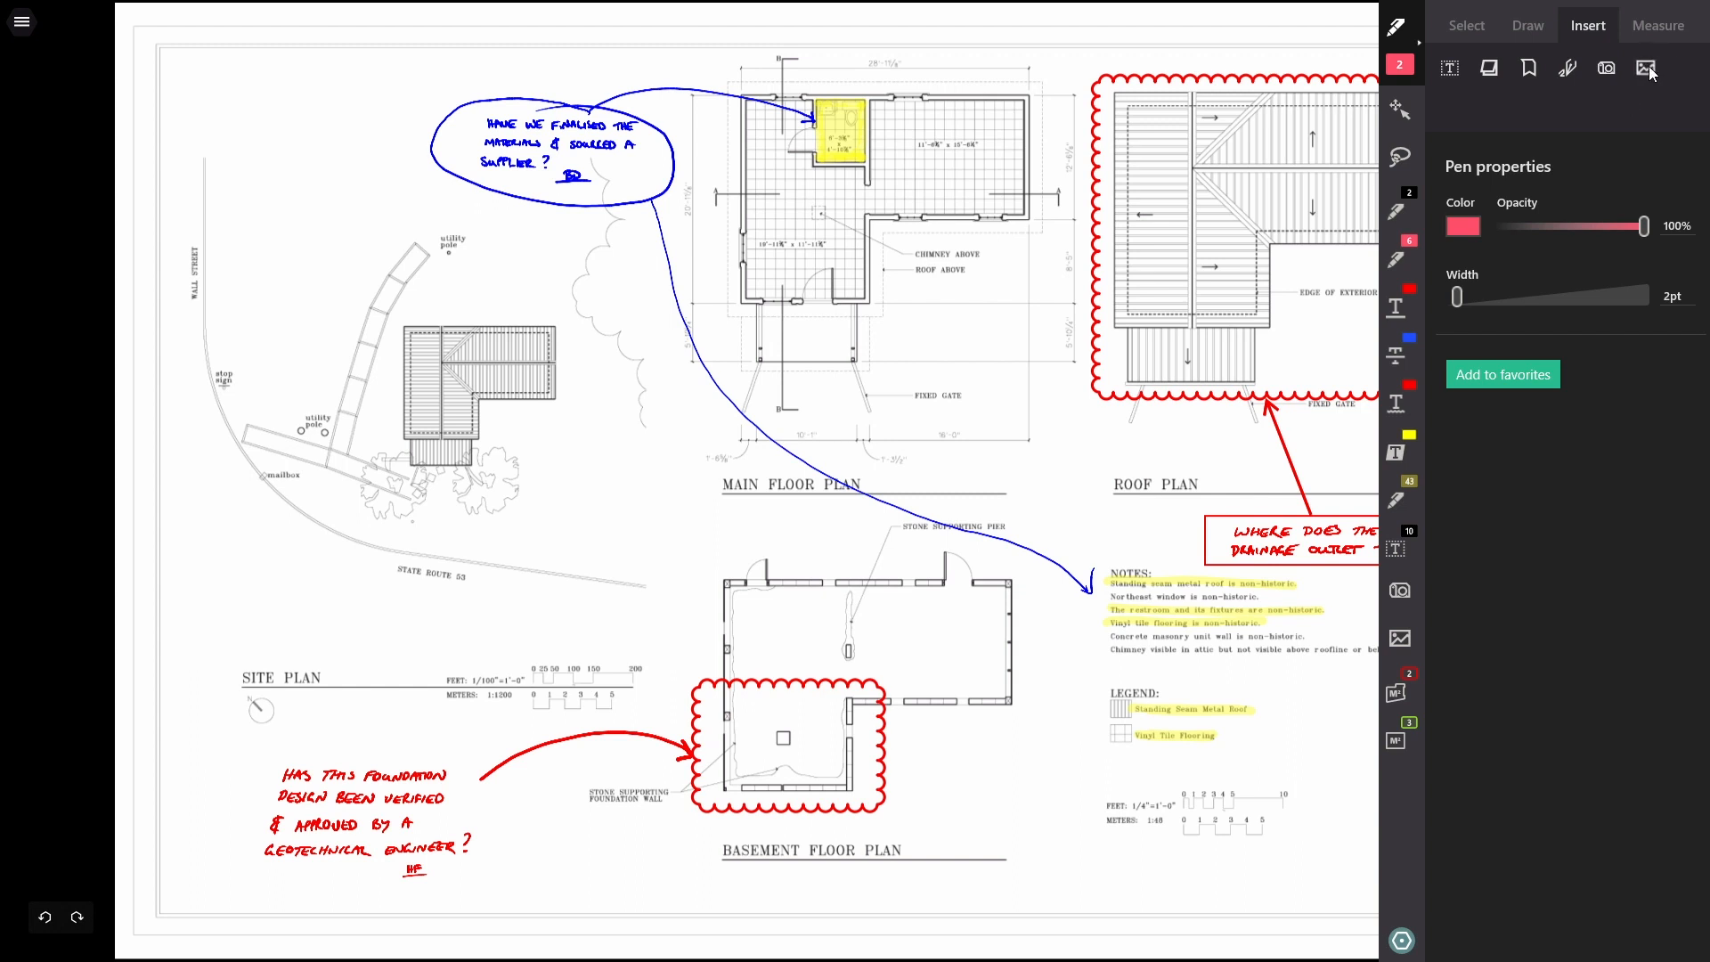
Step: Insert the photo from the Downloads folder onto the floor plan
{"action": "left_click", "coordinate": [1644, 68]}
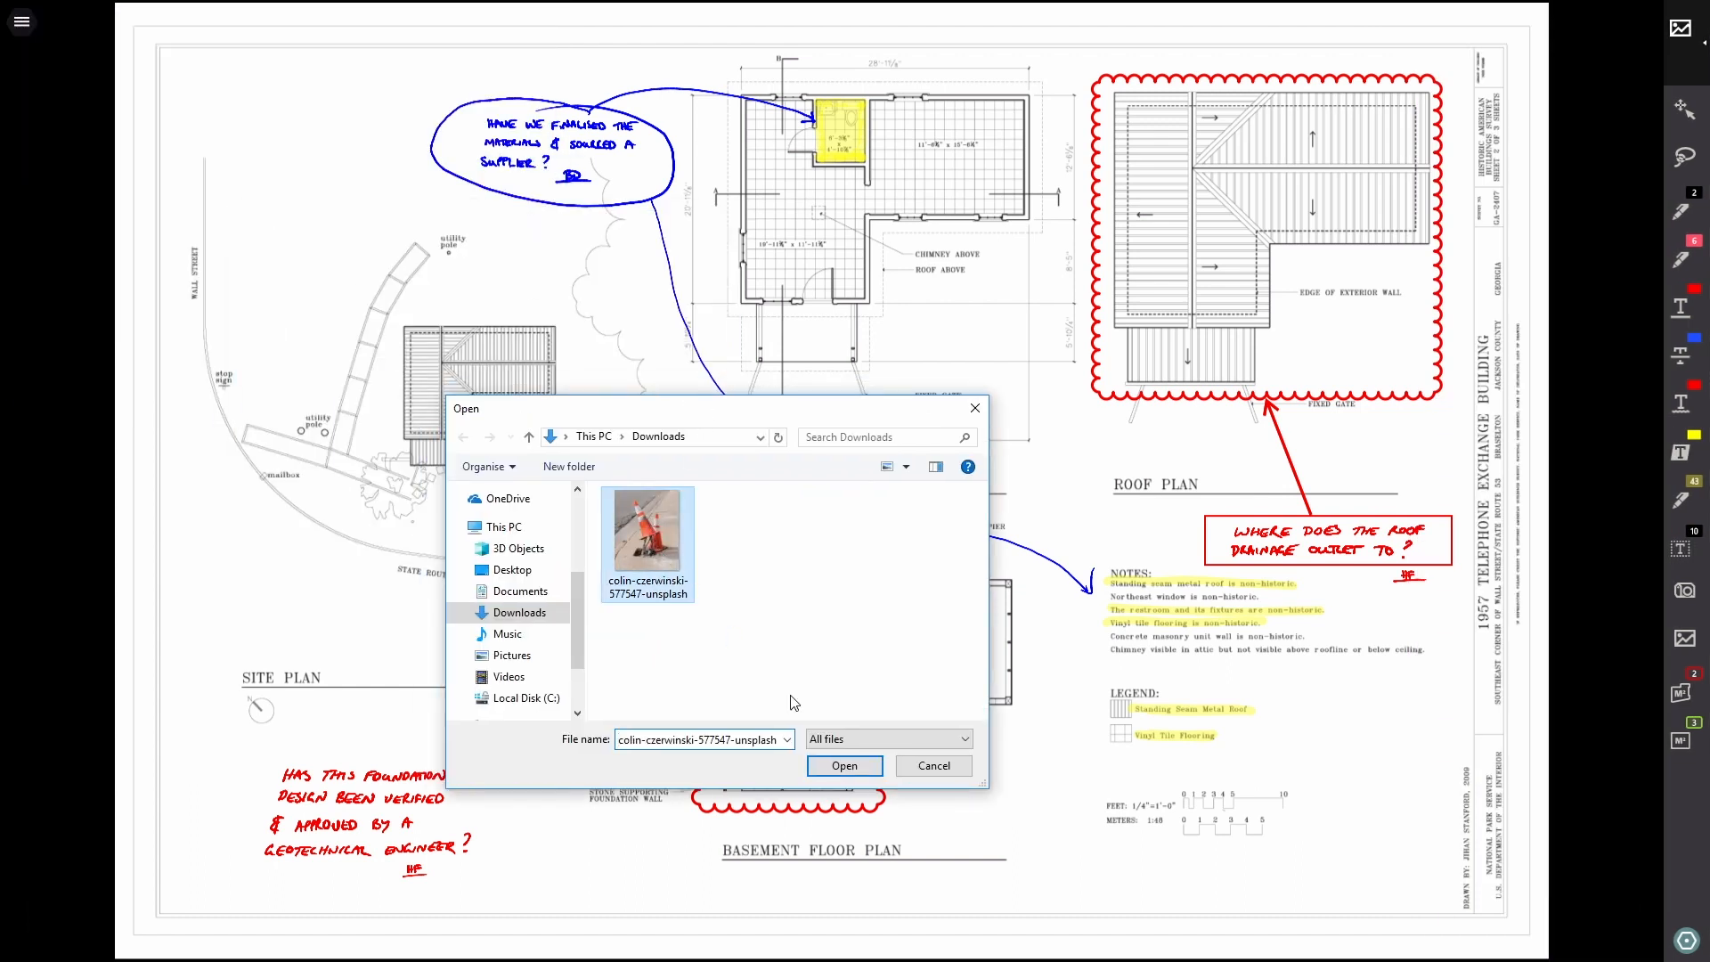
{"action": "left_click", "coordinate": [844, 766]}
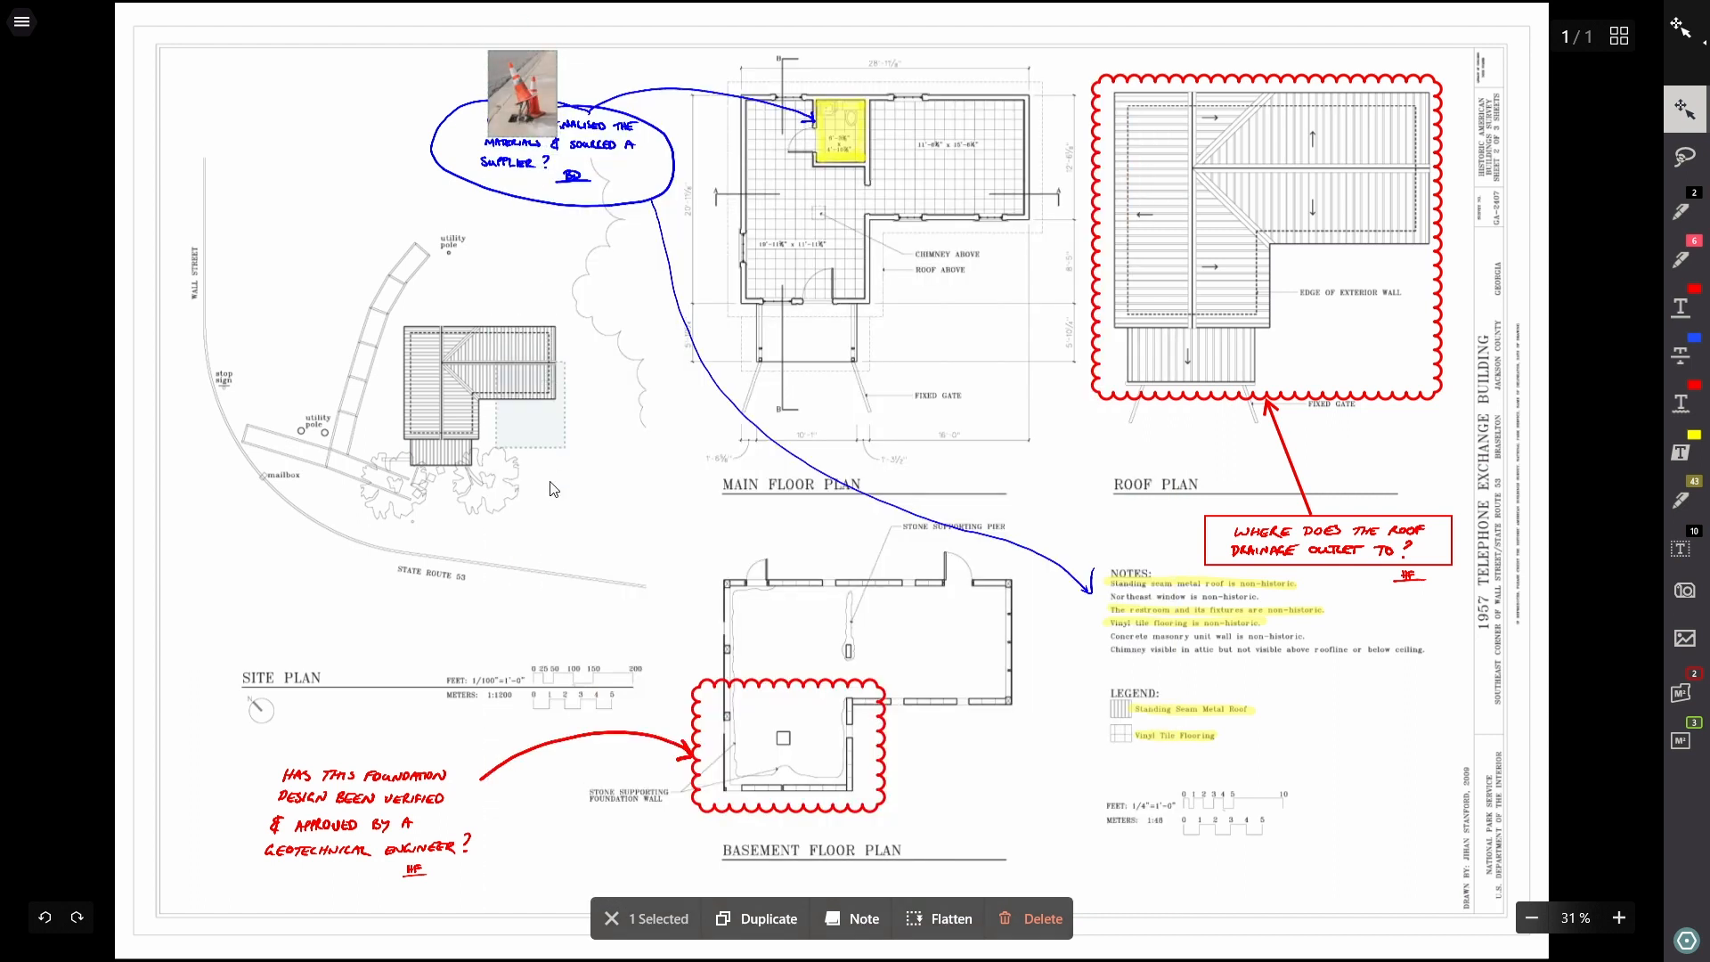
Step: Drag the inserted photo down beside the house on the site plan
{"action": "left_click_drag", "start_coordinate": [524, 93], "coordinate": [519, 431]}
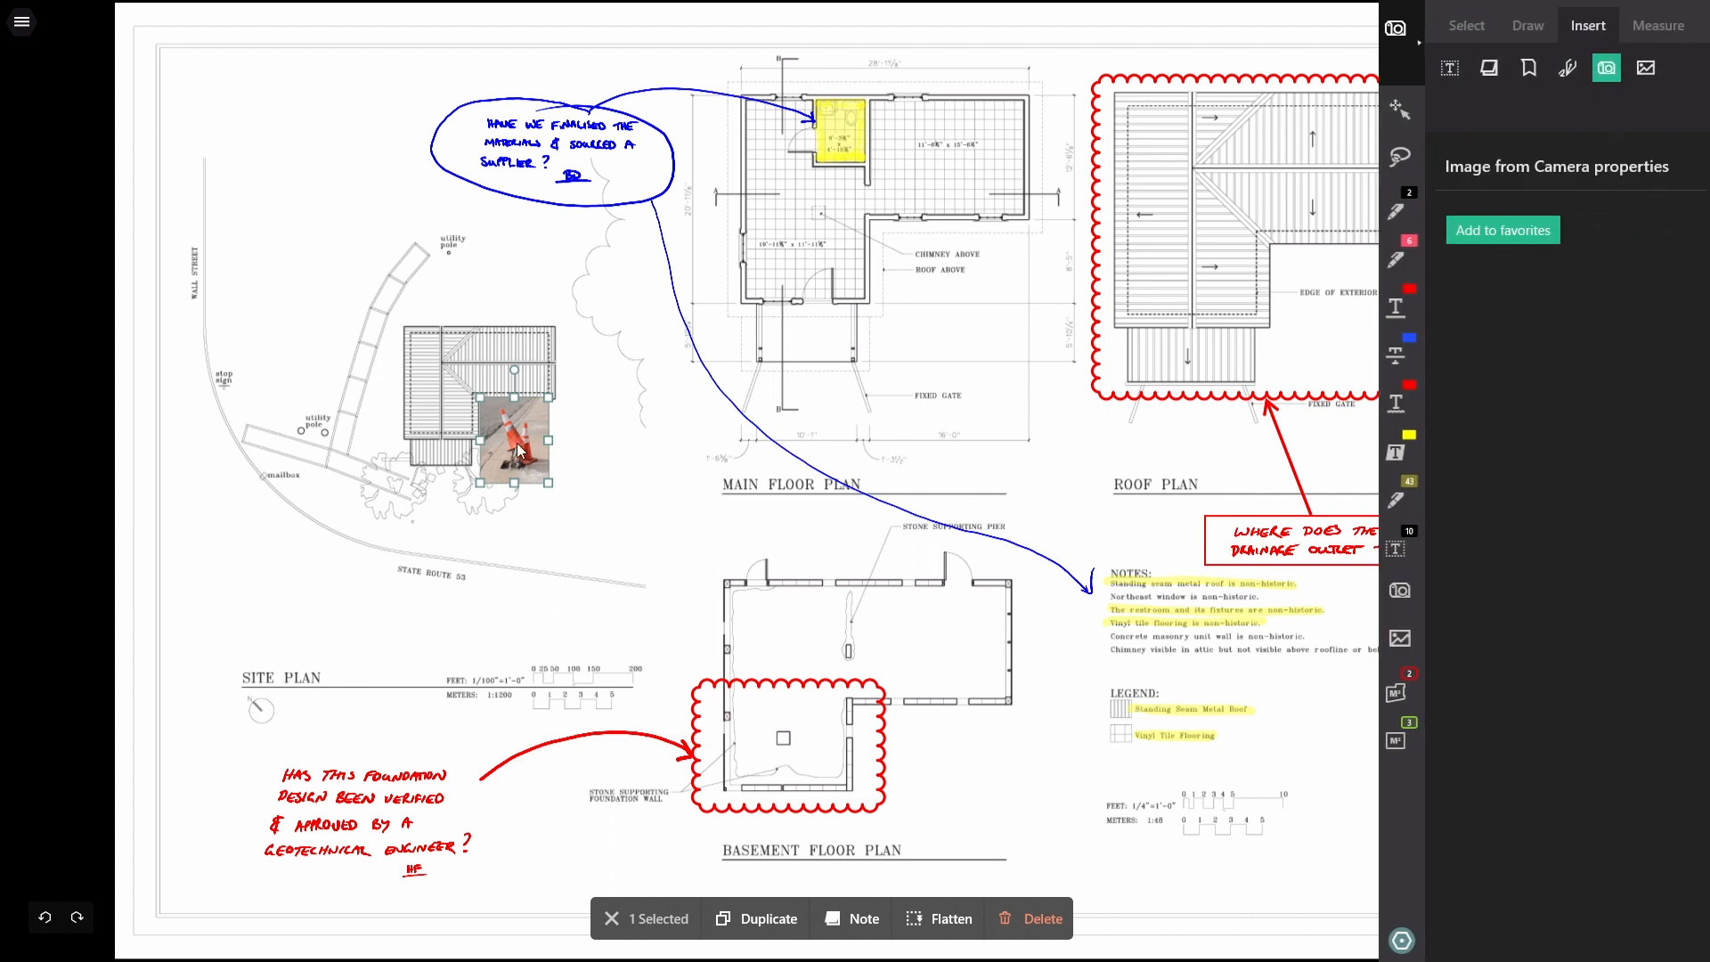
Step: Launch the camera window with Image from Camera
{"action": "left_click", "coordinate": [1605, 67]}
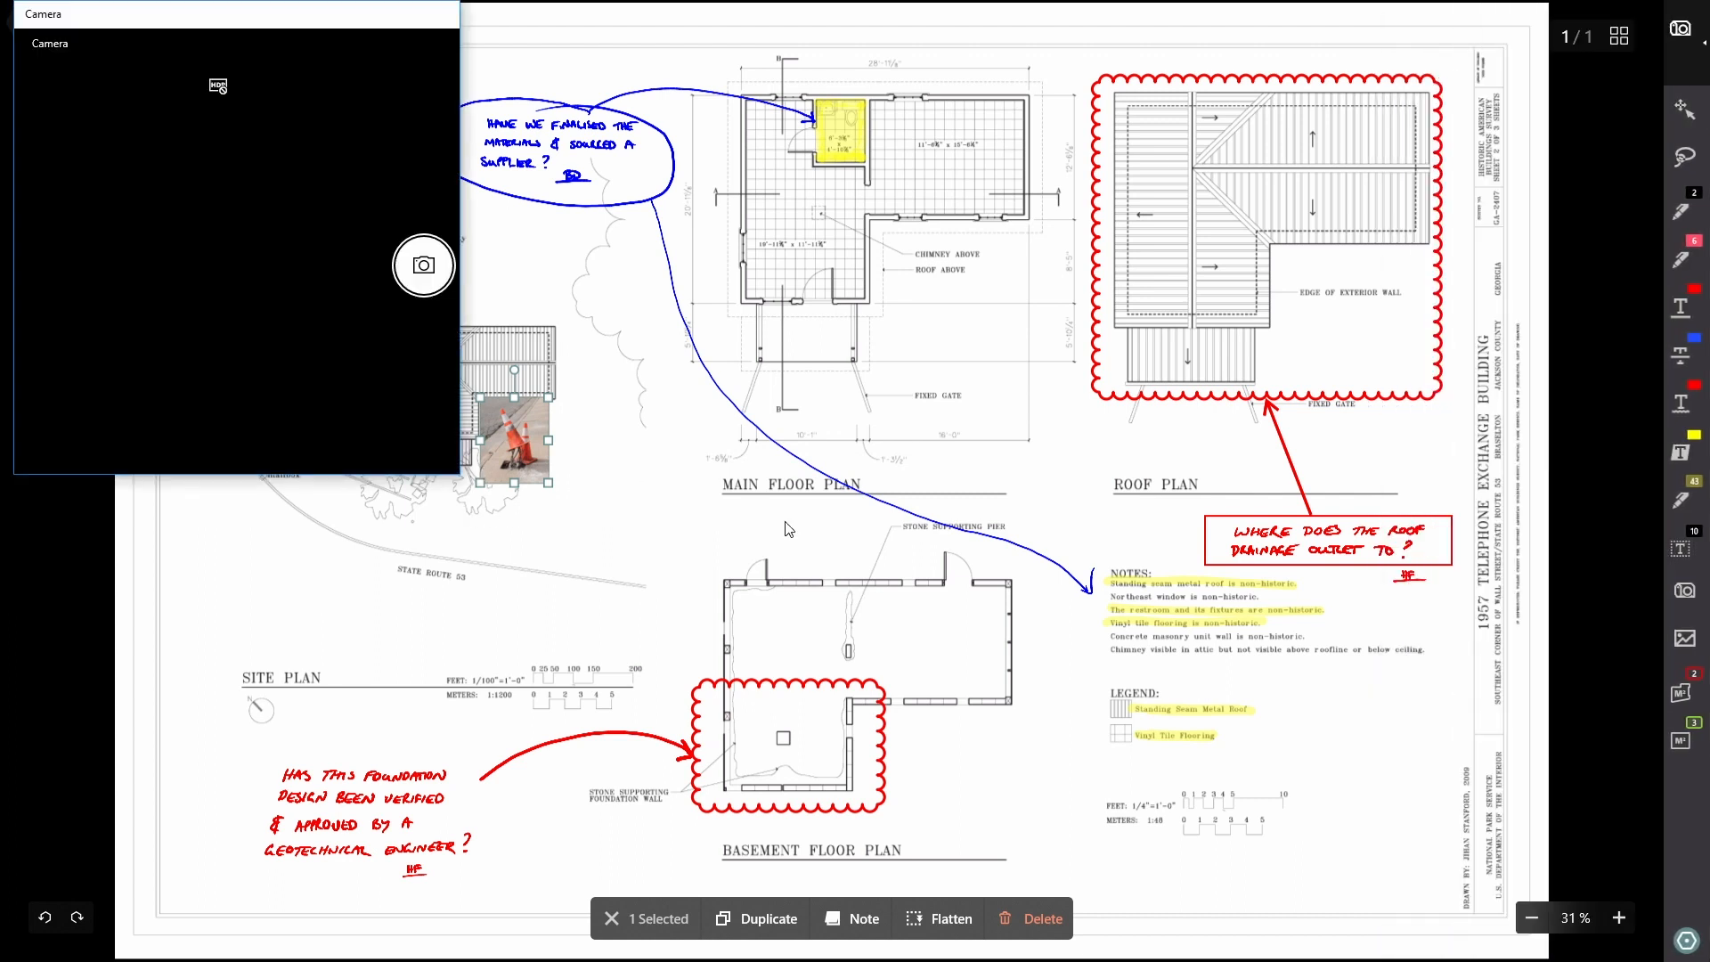